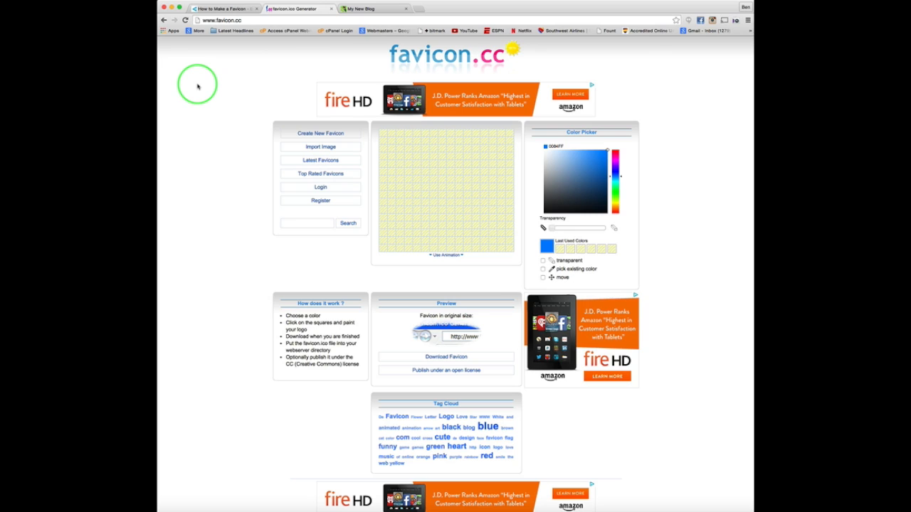
mouse_move(266, 98)
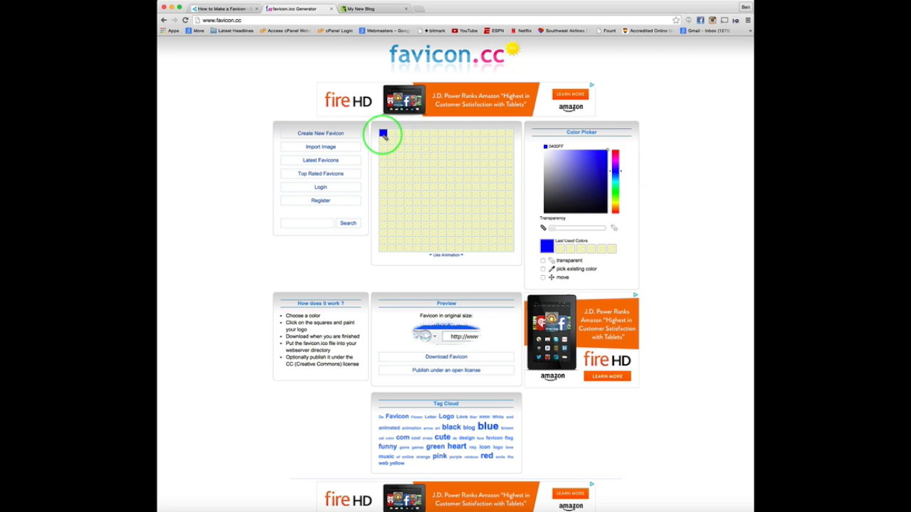
- Paint a blue diagonal X and a pink upright cross on the grid, then download the flag favicon
left_click_drag(384, 134, 510, 245)
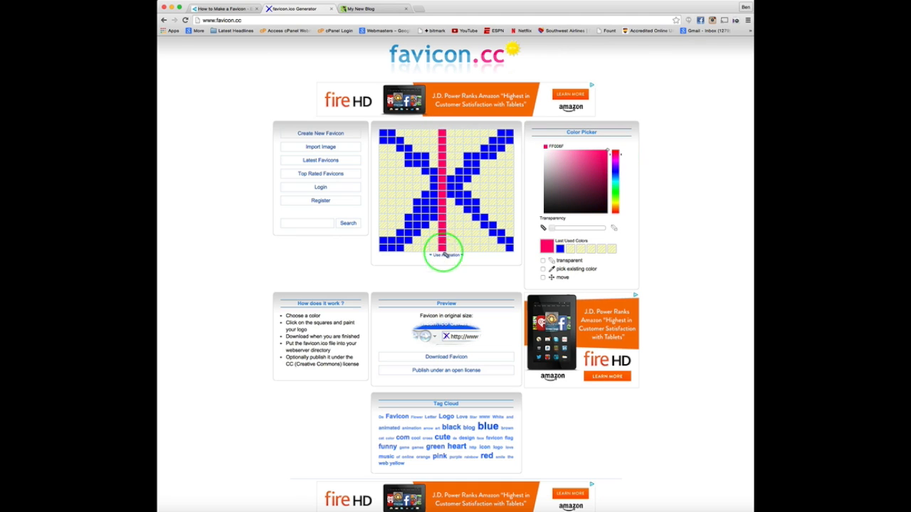
left_click(447, 196)
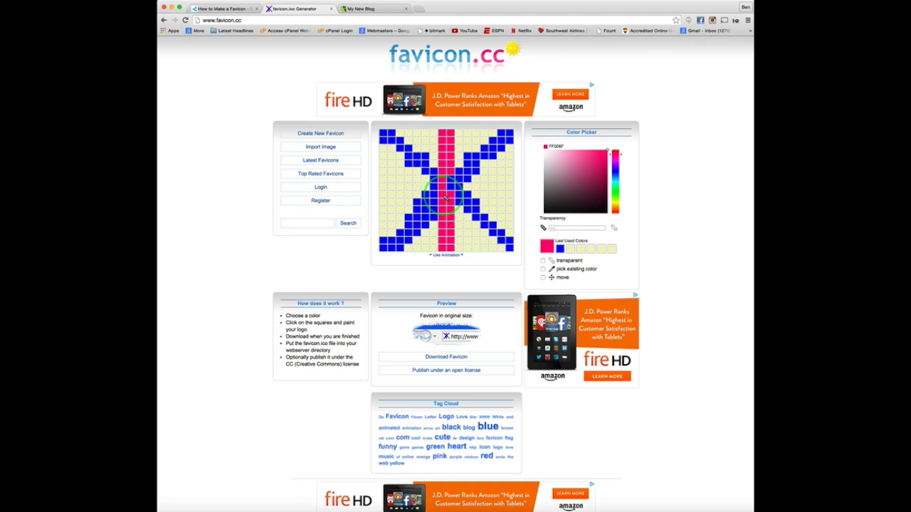
left_click(489, 188)
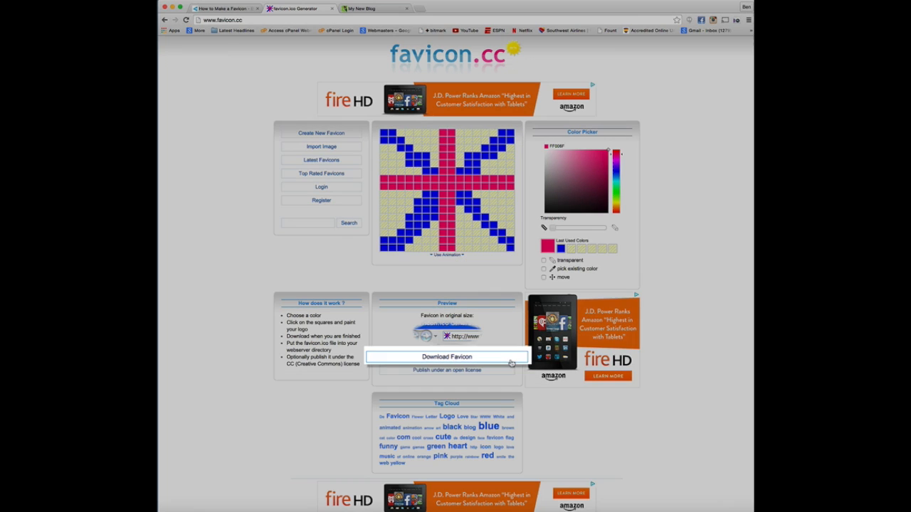
left_click(447, 356)
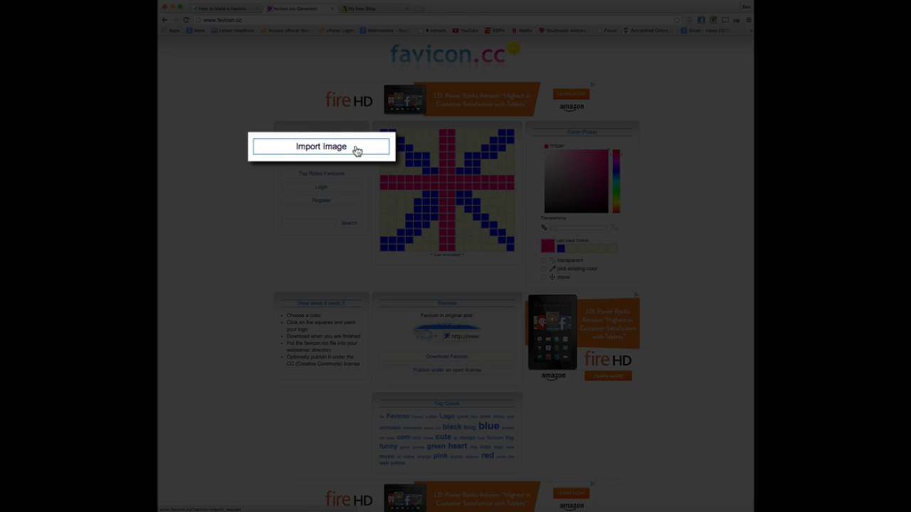
- Import a face photo through Import Image and upload it so it fills the grid as a pixelated favicon
left_click(322, 146)
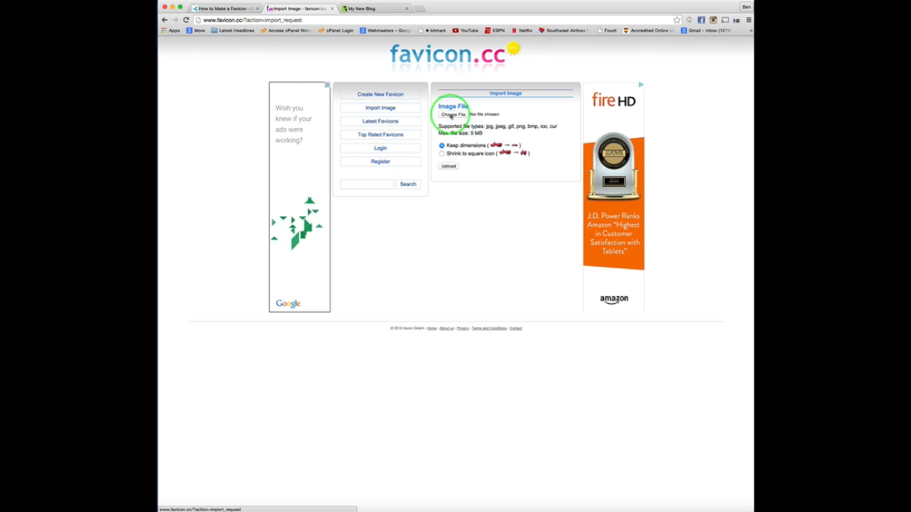
left_click(452, 114)
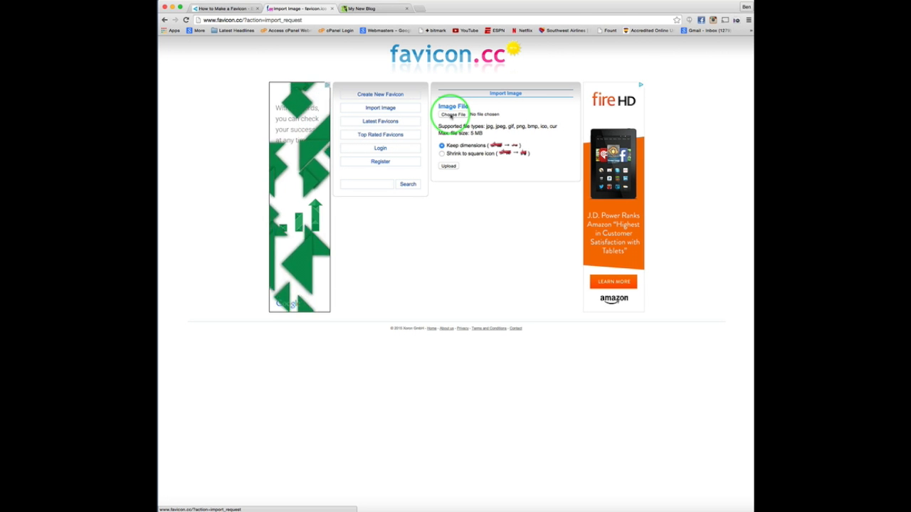
left_click(453, 114)
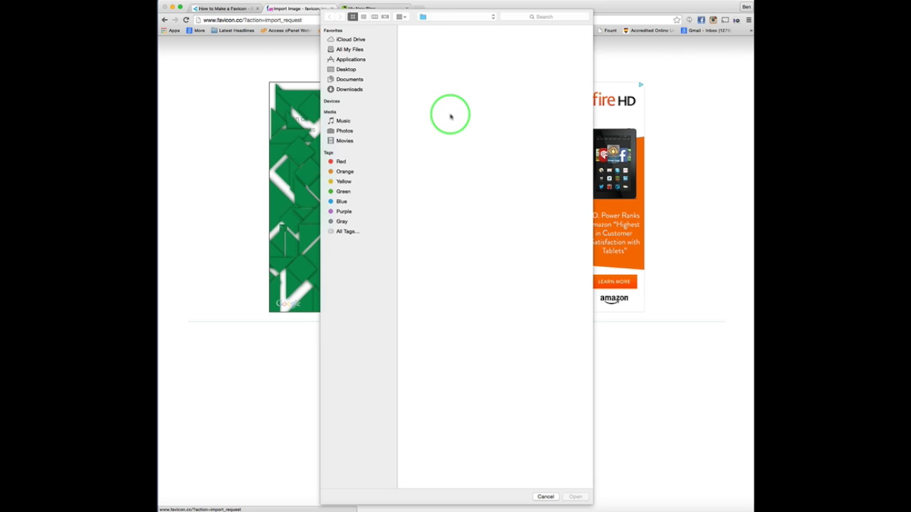
left_click(545, 497)
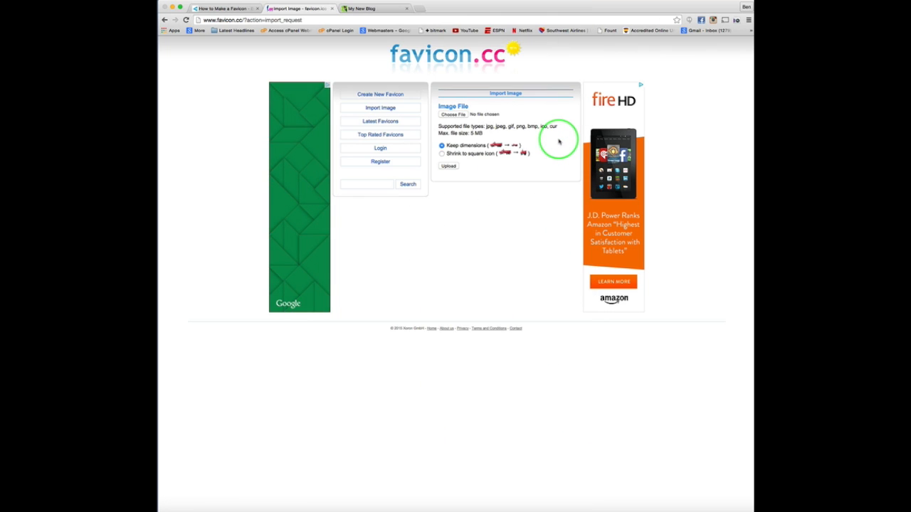
left_click(448, 165)
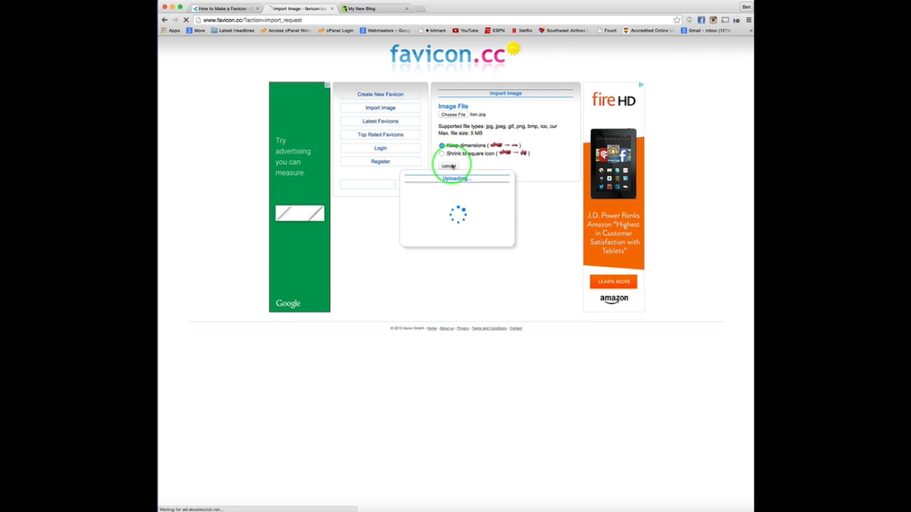
left_click(448, 165)
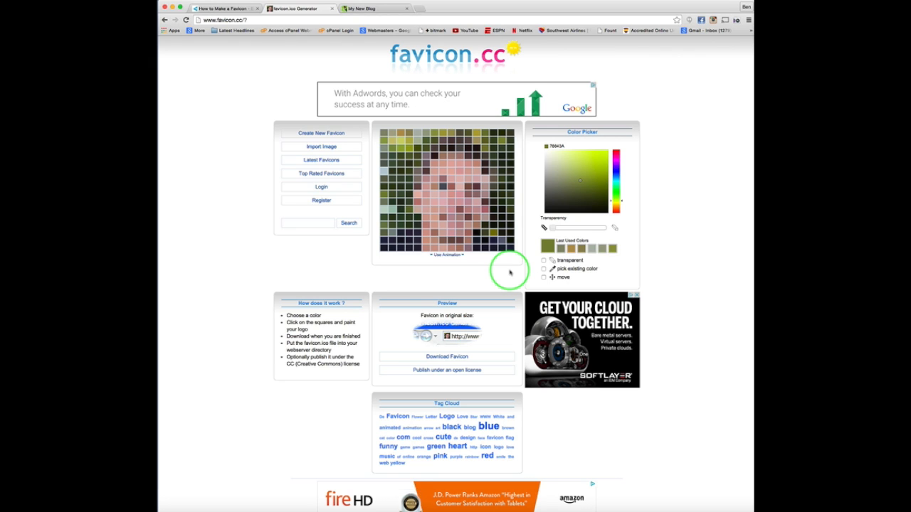
mouse_move(524, 270)
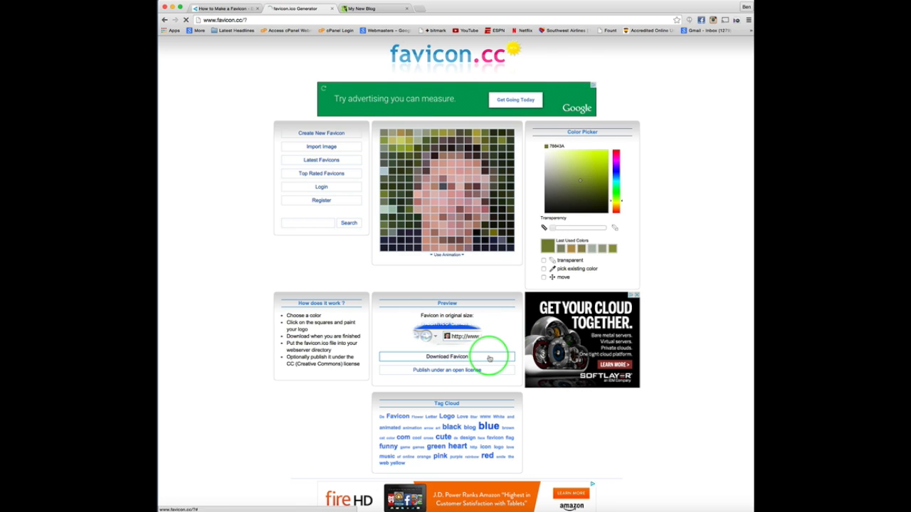
- Download the pixelated face favicon as an .ico file
left_click(447, 356)
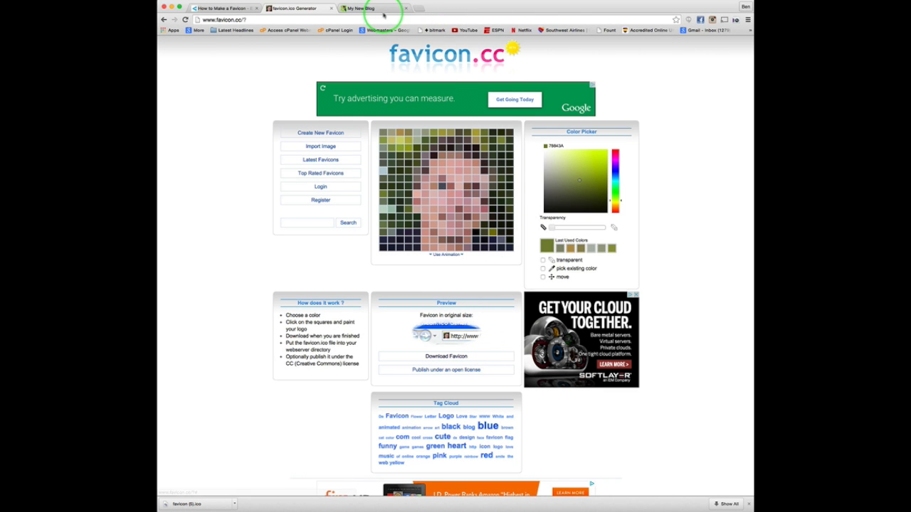
- Switch to the My New Blog tab and go to its dashboard's Plugins > Add New page
left_click(363, 8)
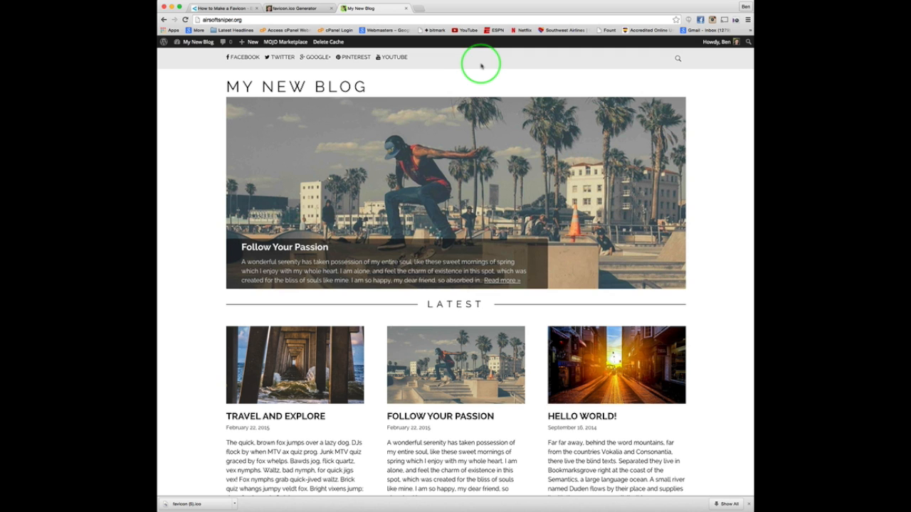
left_click(200, 43)
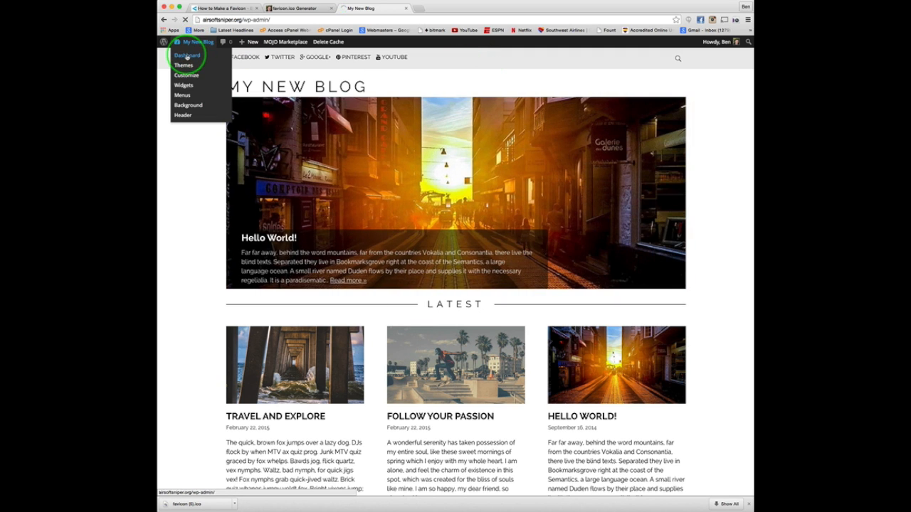
left_click(186, 55)
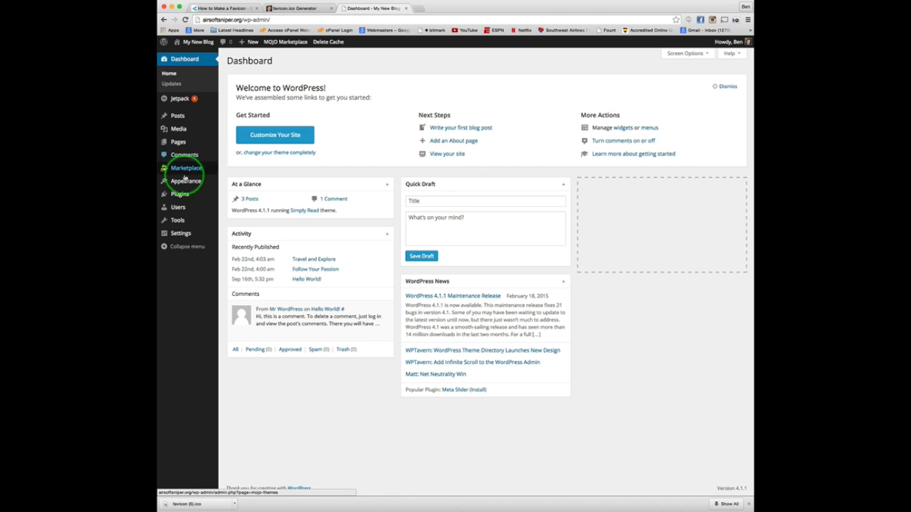
mouse_move(180, 193)
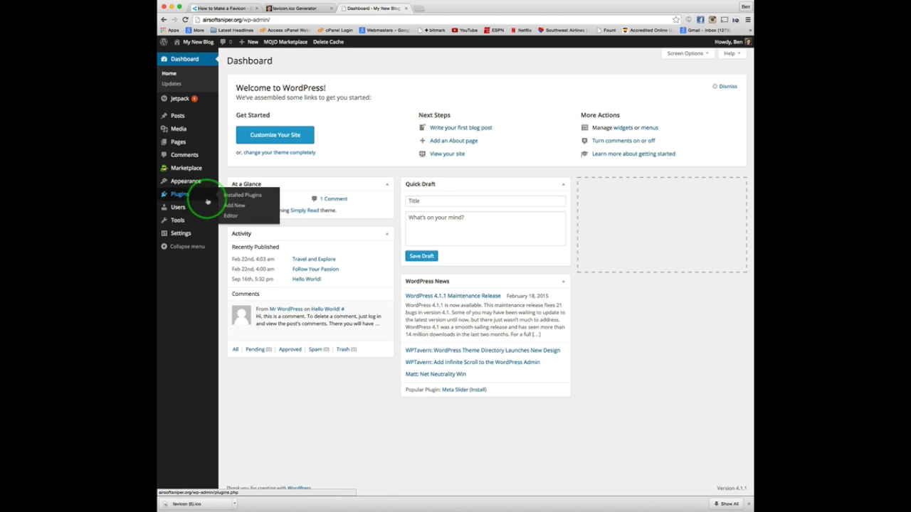
left_click(233, 205)
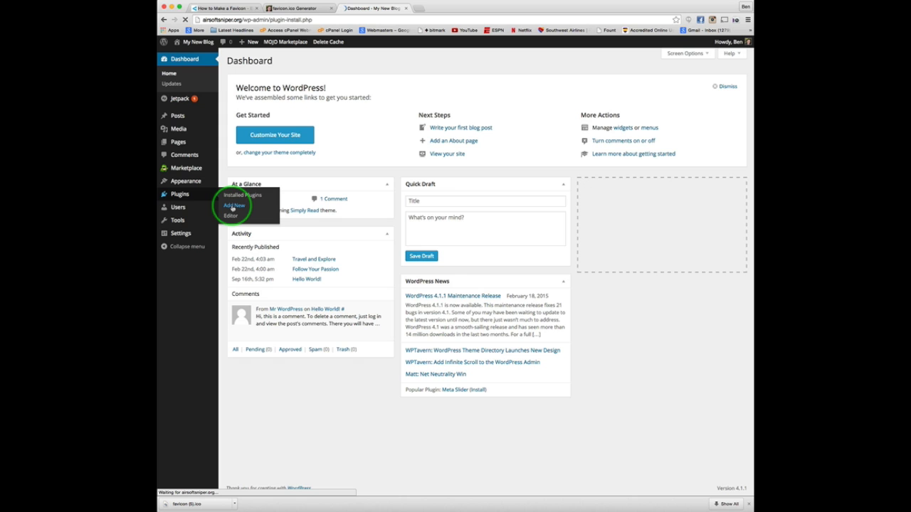
- Search 'all in one favicon', install the All In One Favicon plugin and activate it
left_click(233, 205)
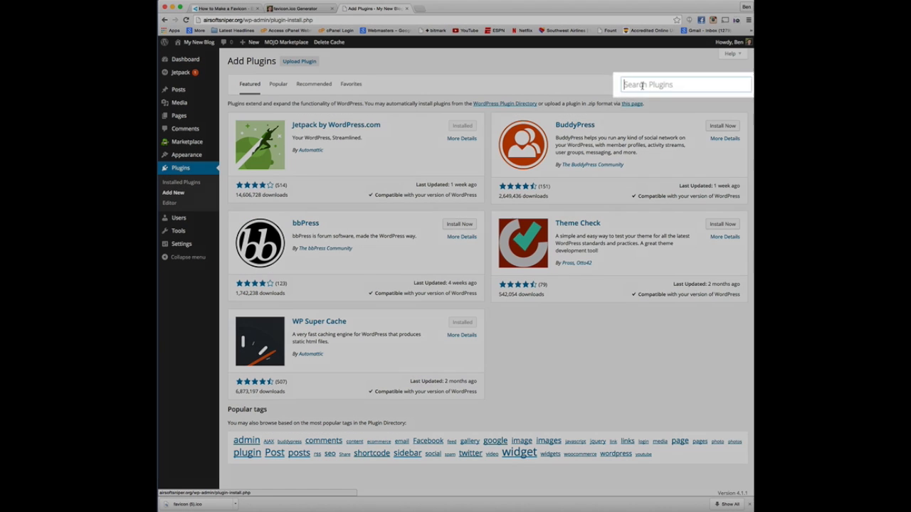
type("all in one favicon")
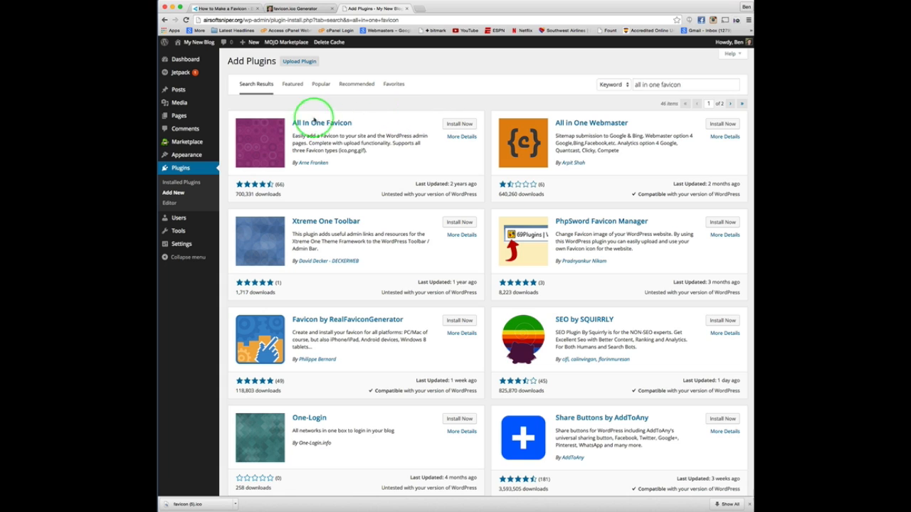
left_click(458, 123)
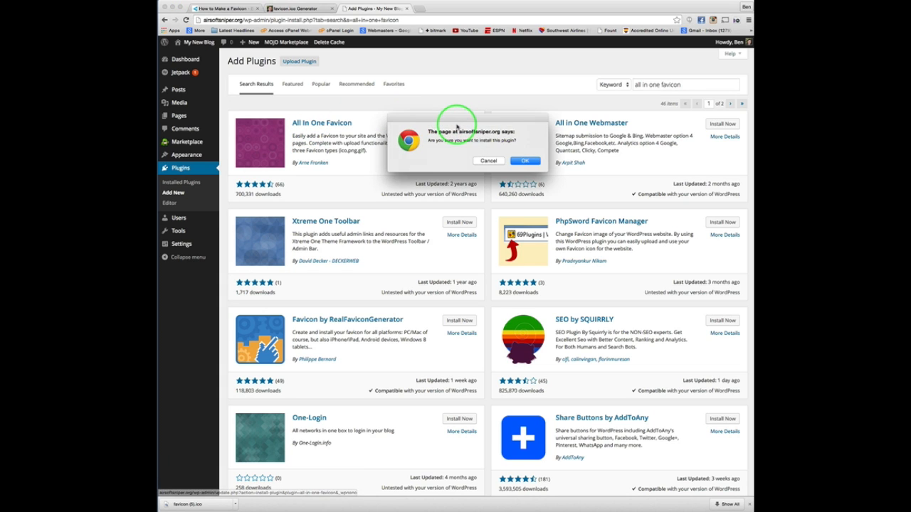
left_click(525, 160)
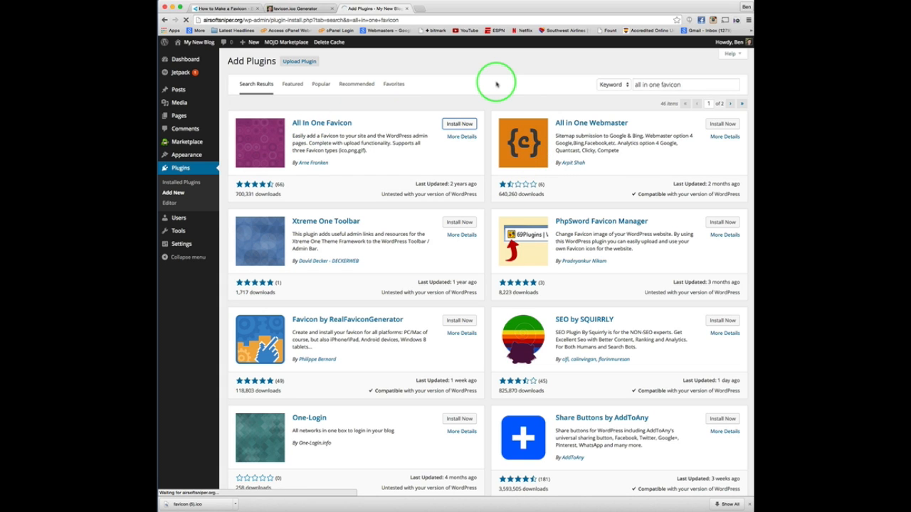
left_click(458, 123)
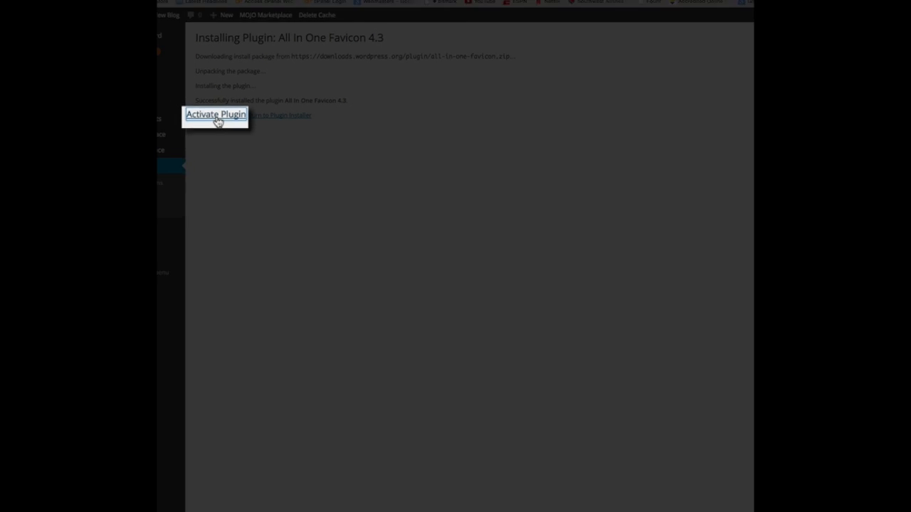
left_click(216, 114)
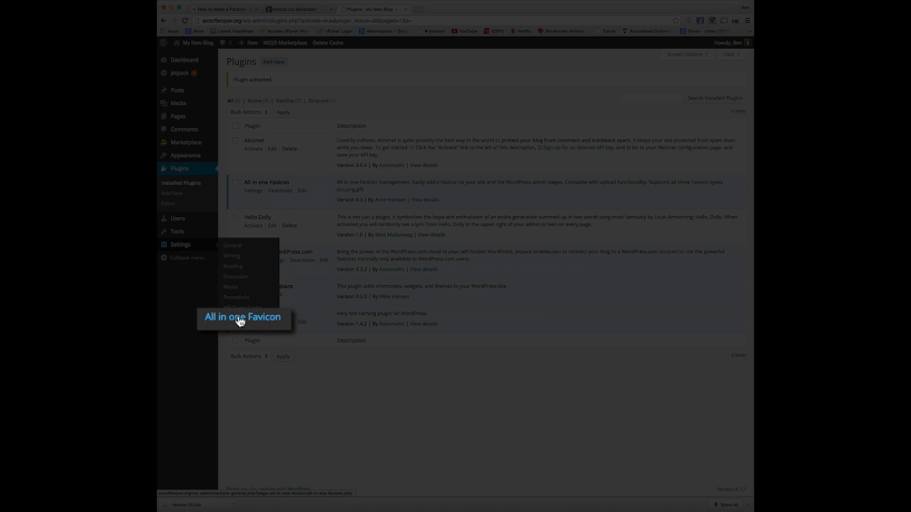
- Set the face favicon .ico as the ICO Frontend icon in All in One Favicon settings and save changes
left_click(242, 316)
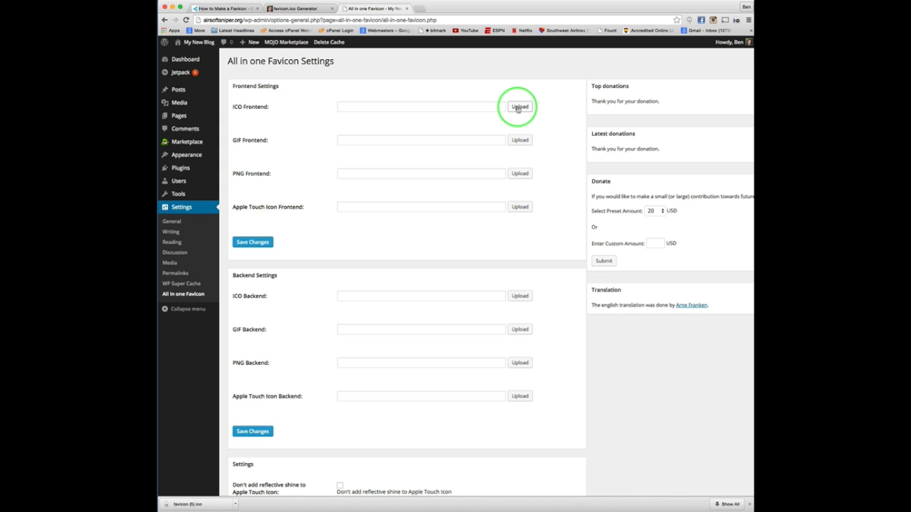
left_click(519, 107)
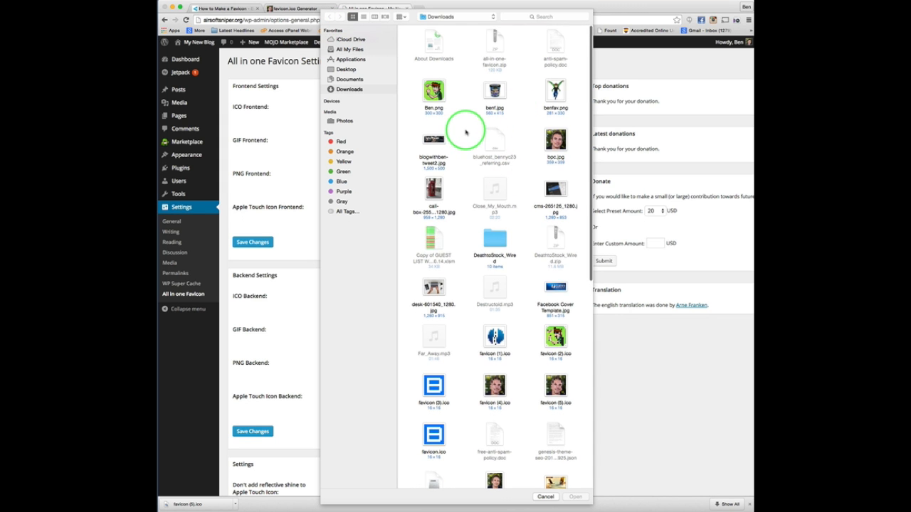
scroll("down", 3)
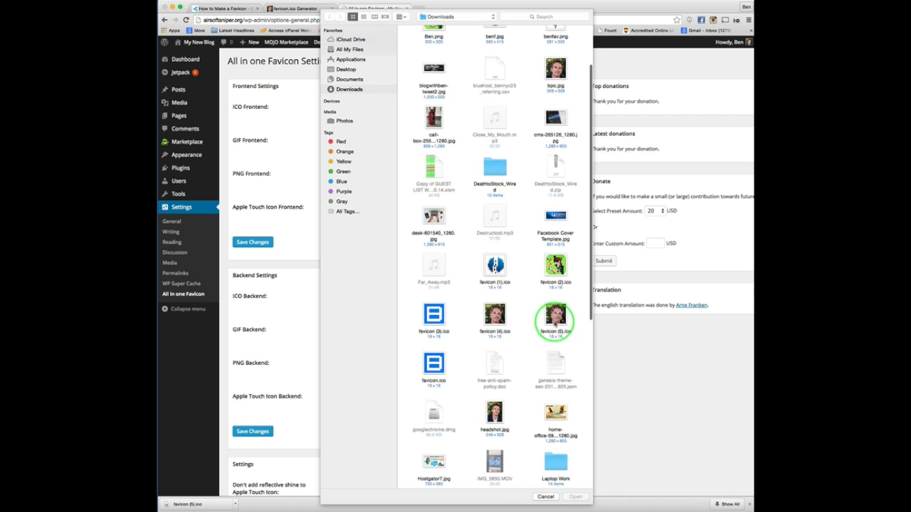
left_click(575, 496)
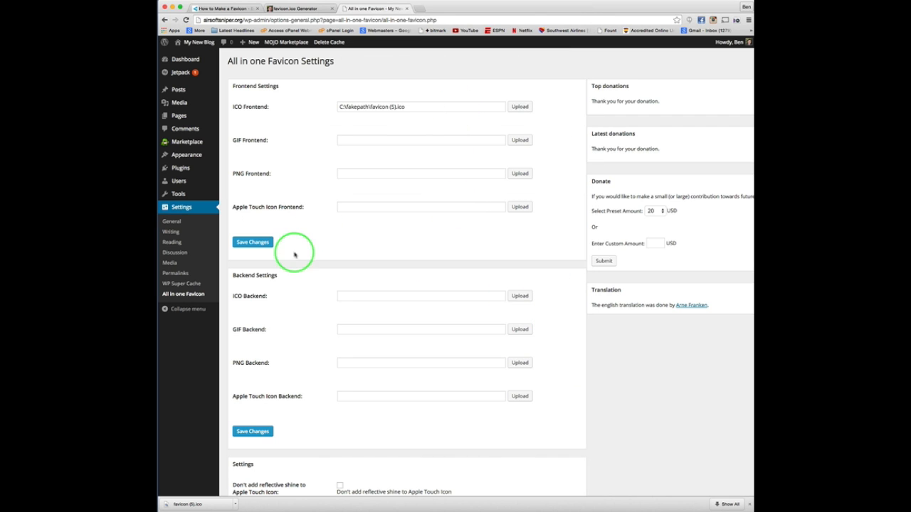
left_click(252, 242)
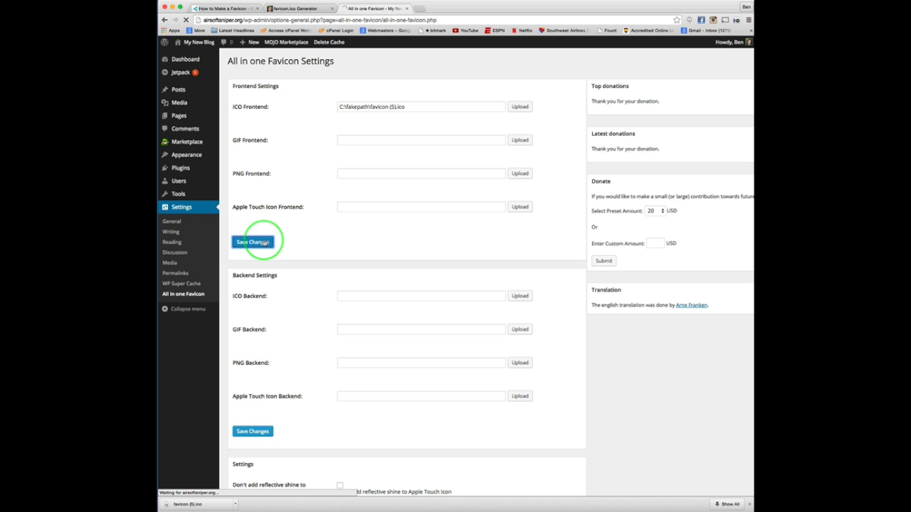
left_click(253, 242)
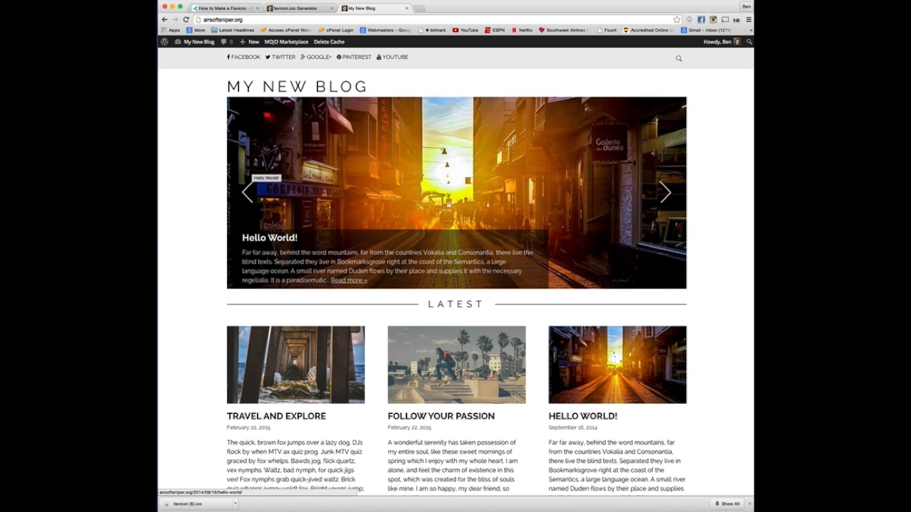
- Cycle the front page's featured slider through Hello World, Travel and Explore and Follow Your Passion
left_click(663, 193)
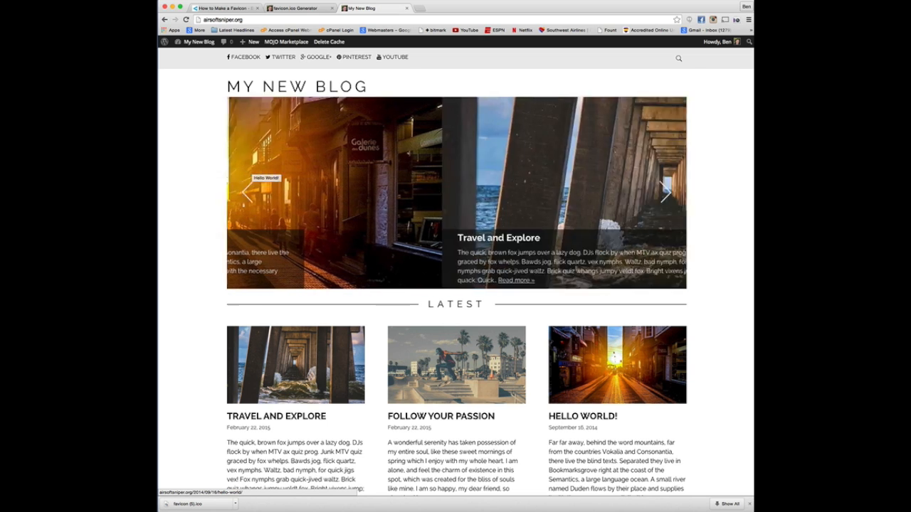
left_click(665, 192)
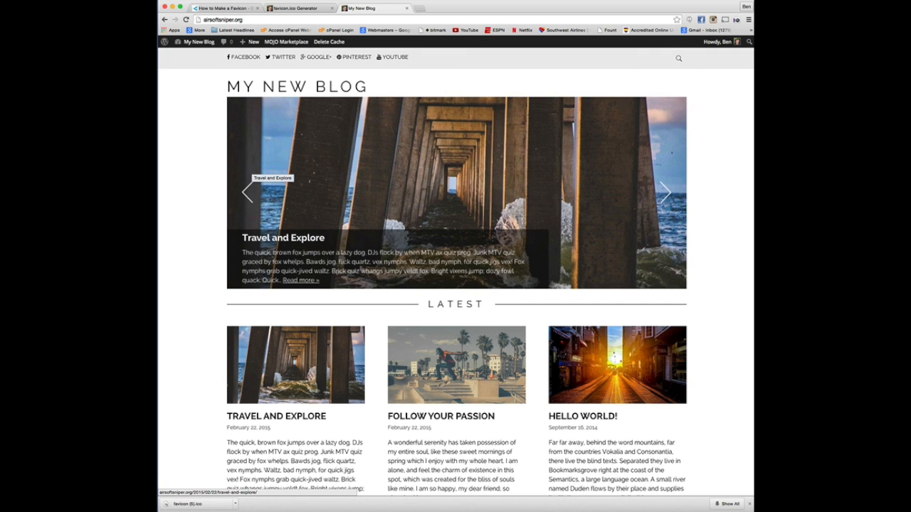
left_click(663, 194)
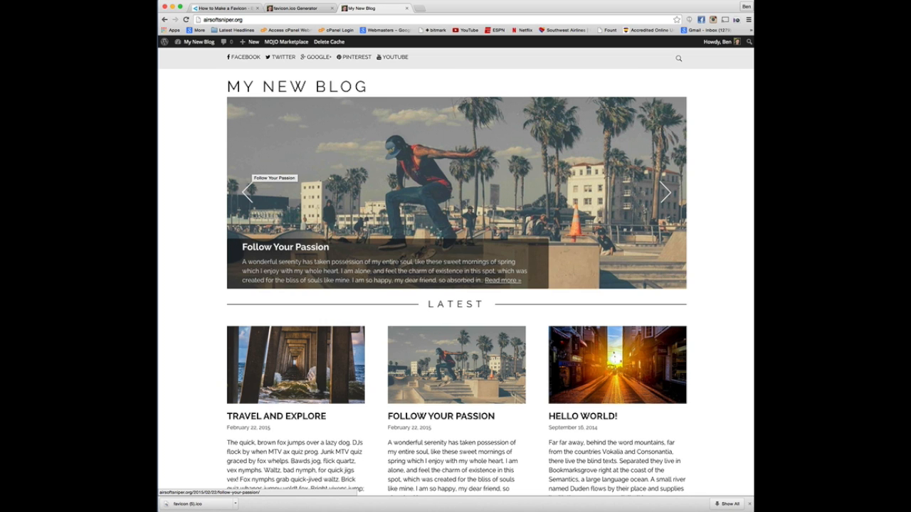
left_click(663, 193)
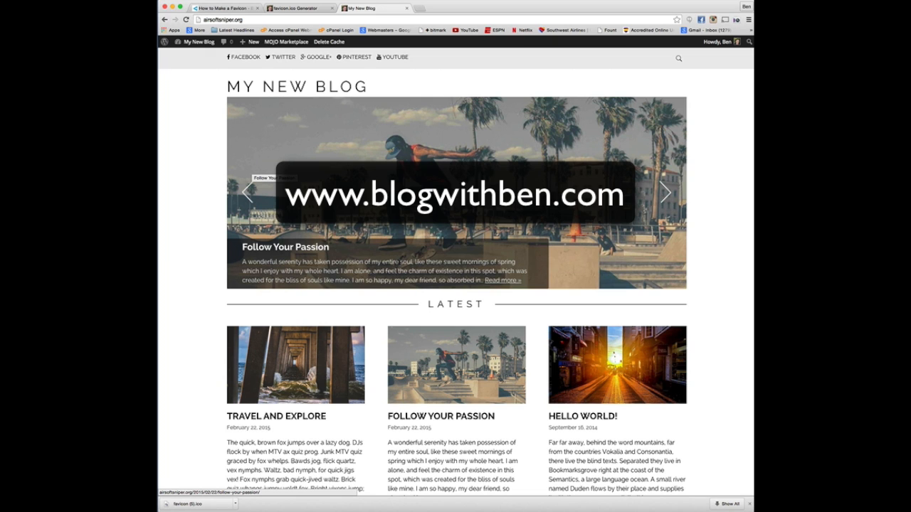
left_click(663, 194)
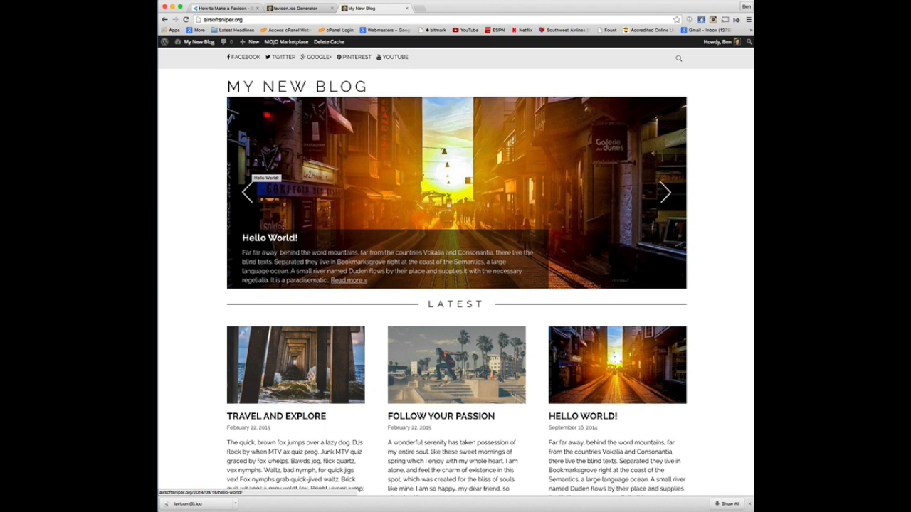
left_click(663, 193)
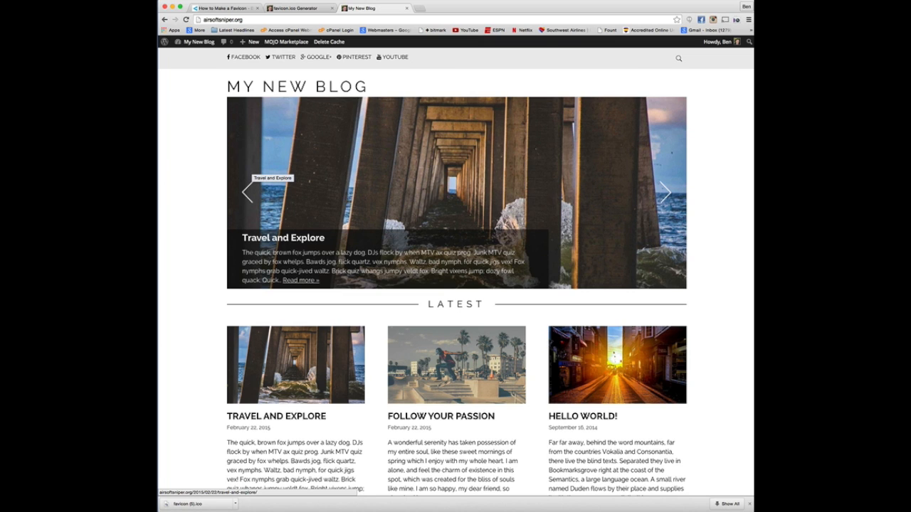
left_click(663, 194)
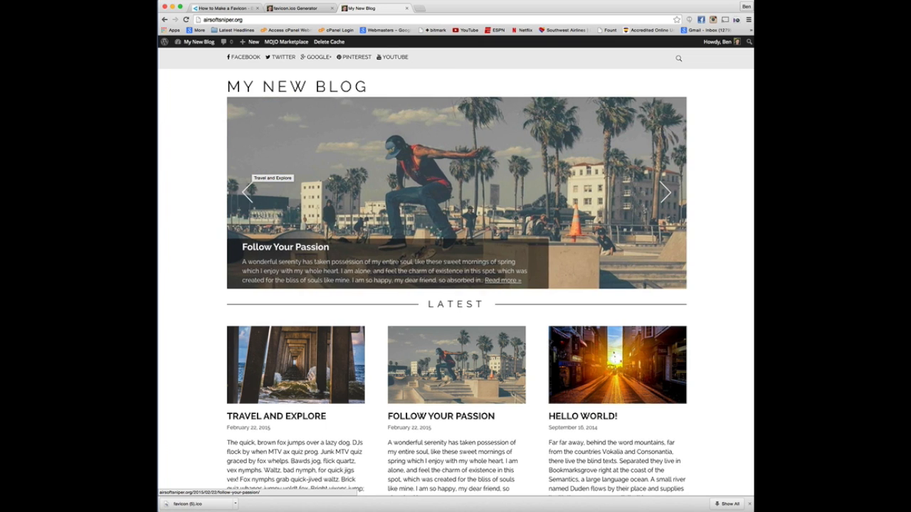